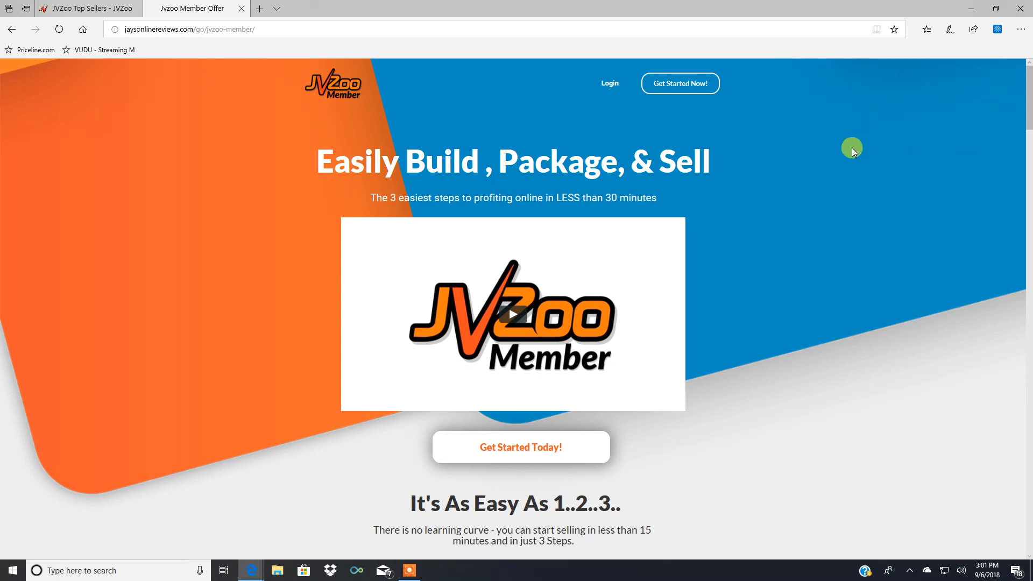
mouse_move(885, 88)
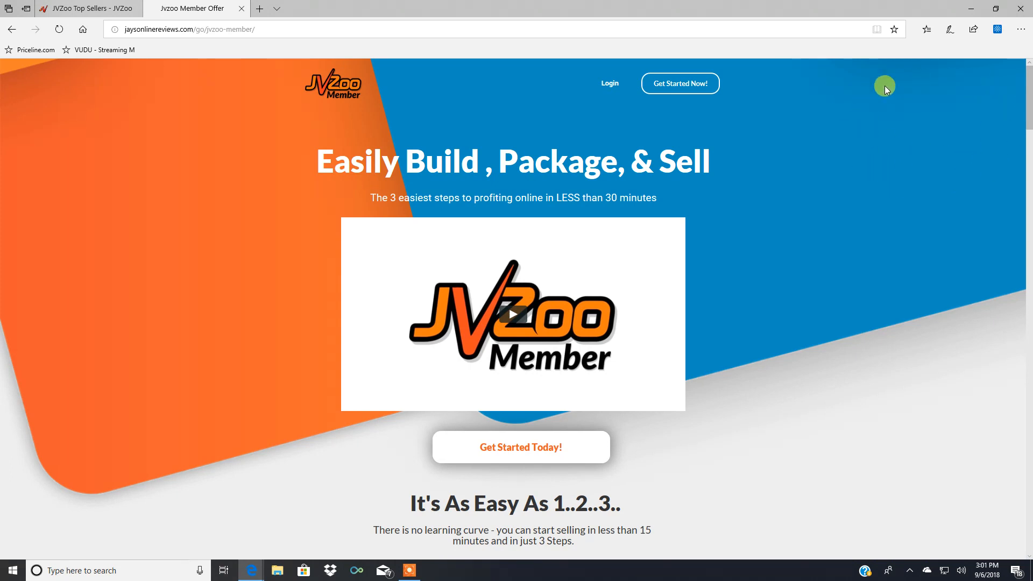
mouse_move(1026, 128)
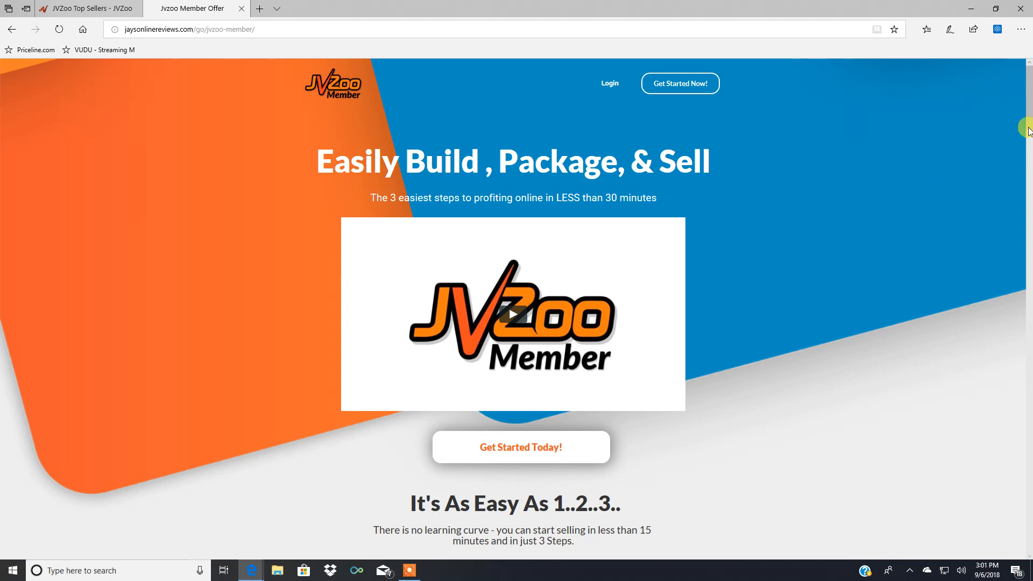
mouse_move(884, 184)
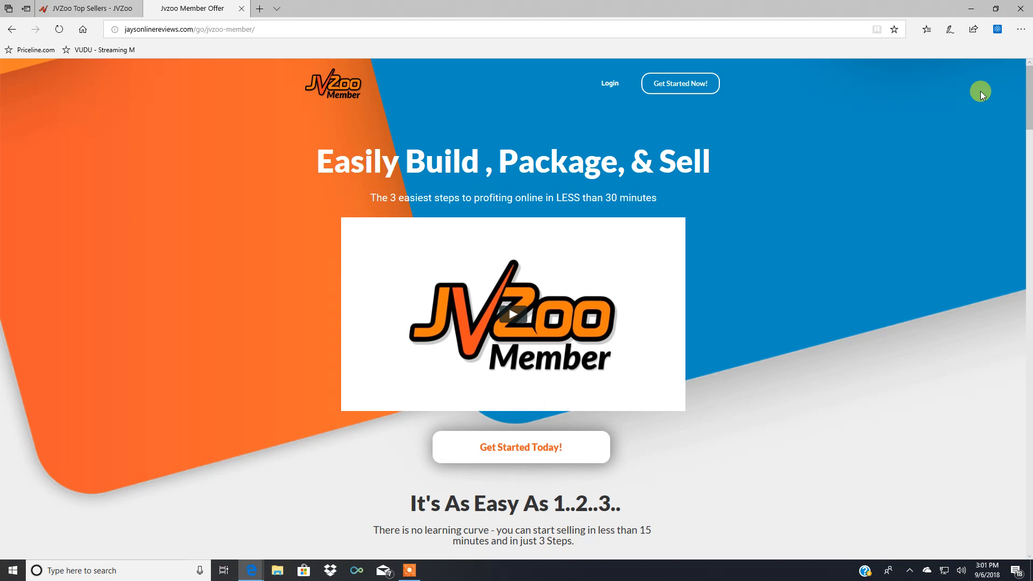
mouse_move(1014, 147)
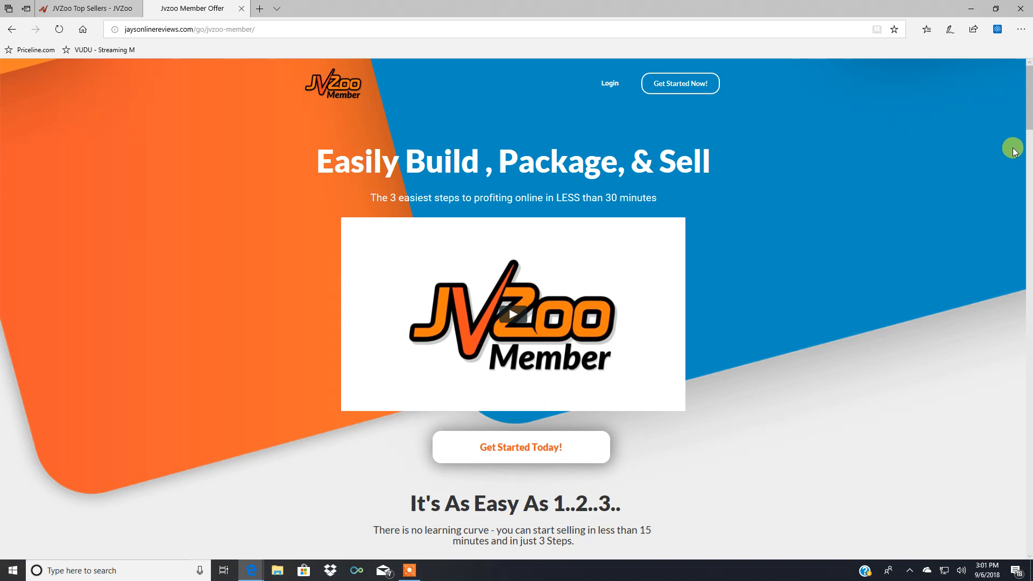
mouse_move(717, 370)
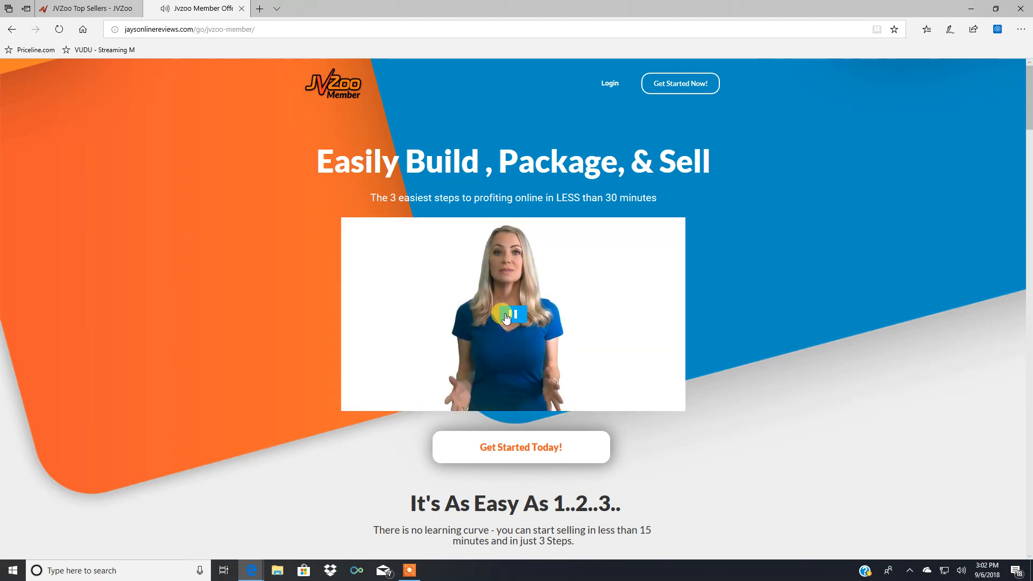
Pause and resume the presenter video a couple of times, leaving it paused on a presenter frame.
click(512, 317)
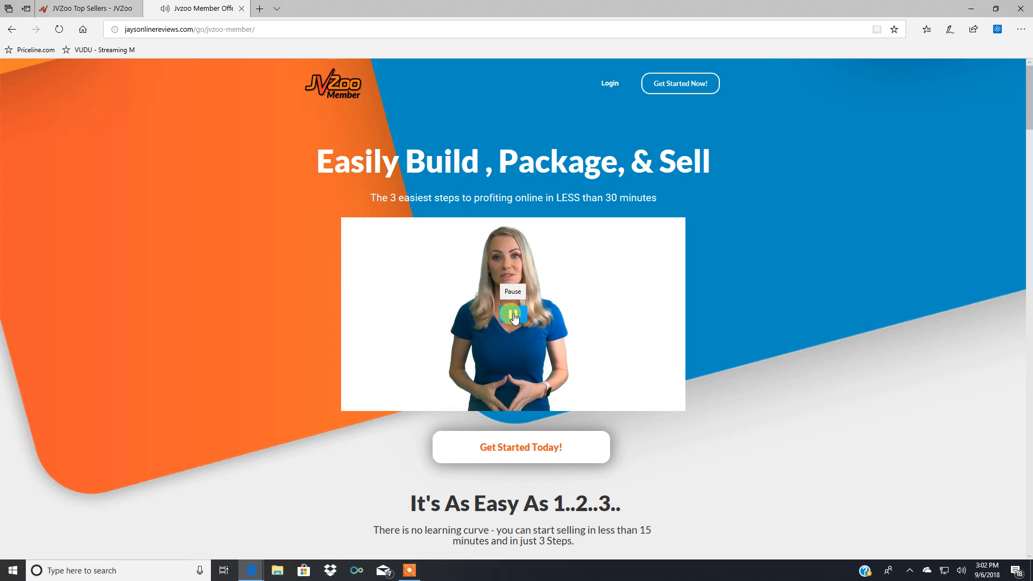
click(514, 314)
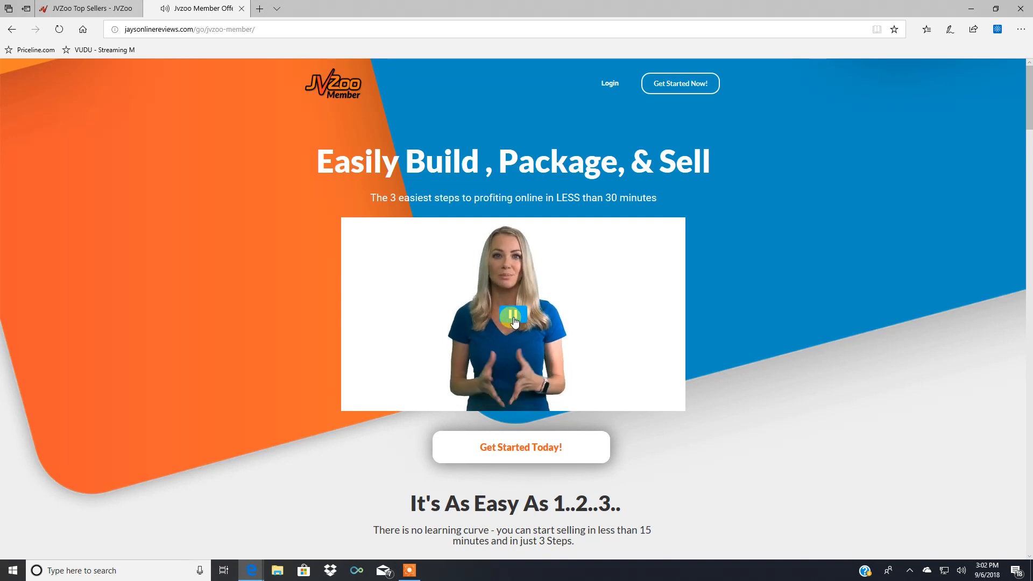
click(512, 315)
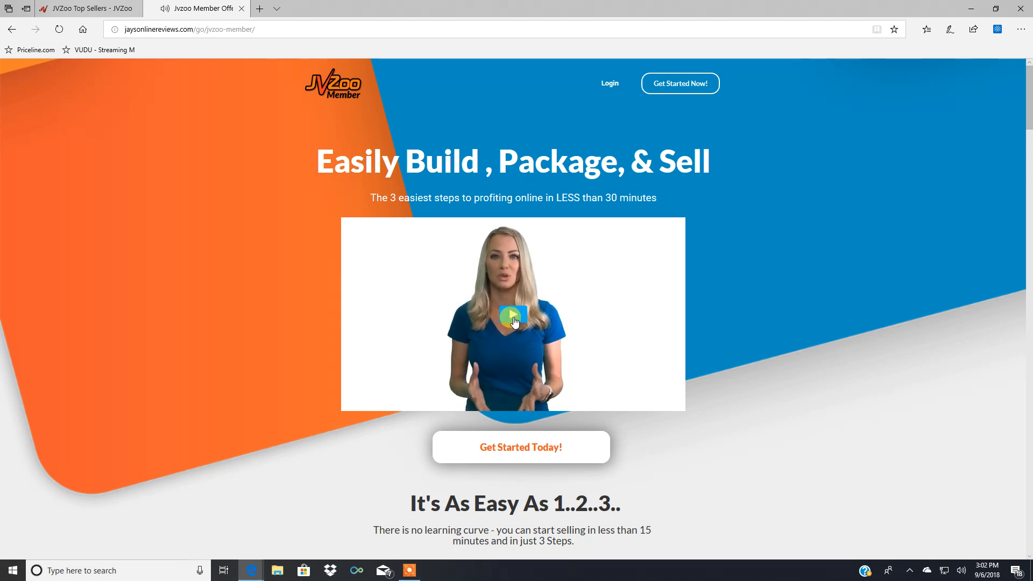
click(513, 315)
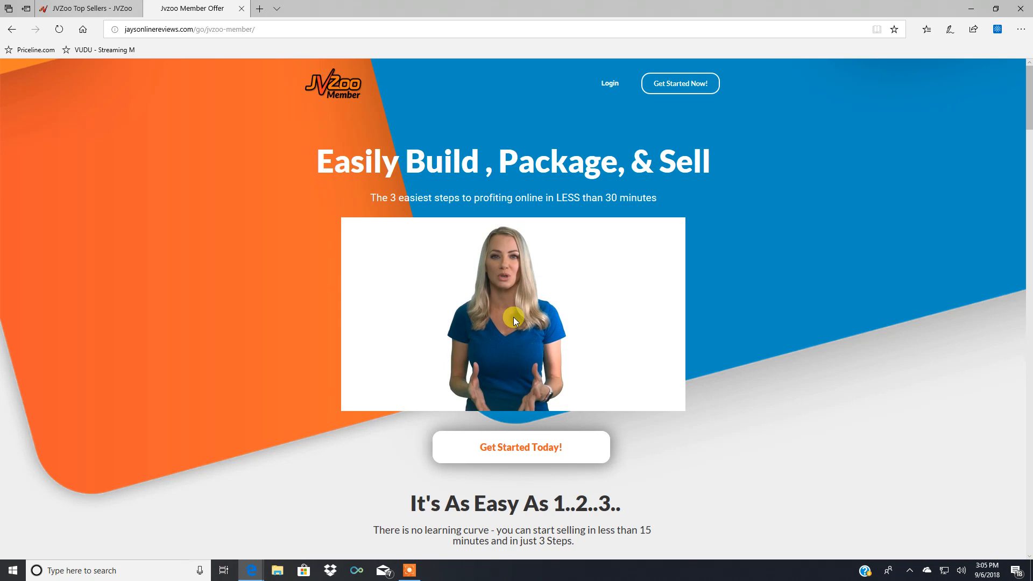
mouse_move(309, 236)
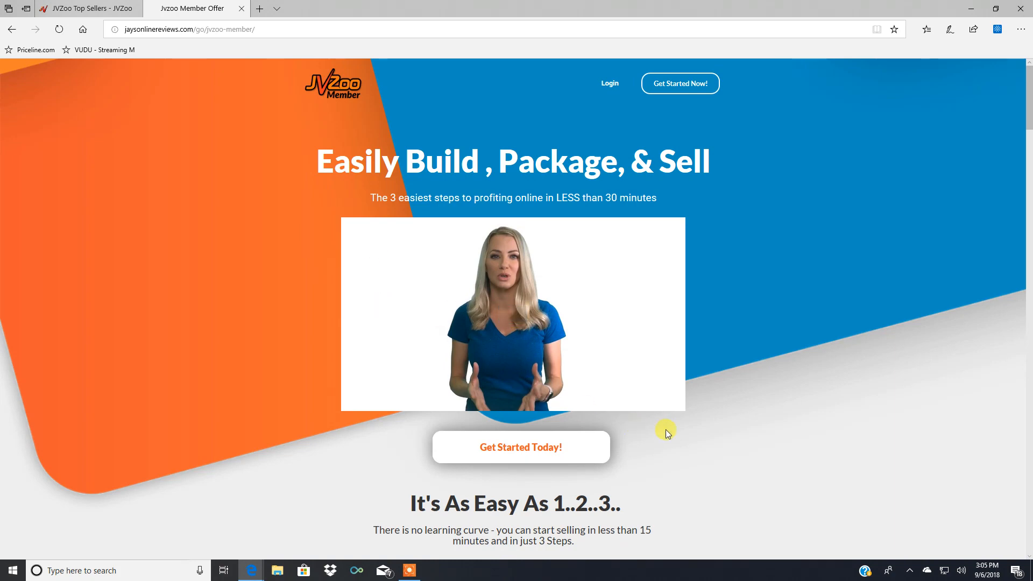
Skim the three-step and page builder sections, then switch to the JVZoo Top Sellers tab.
scroll(down, 3)
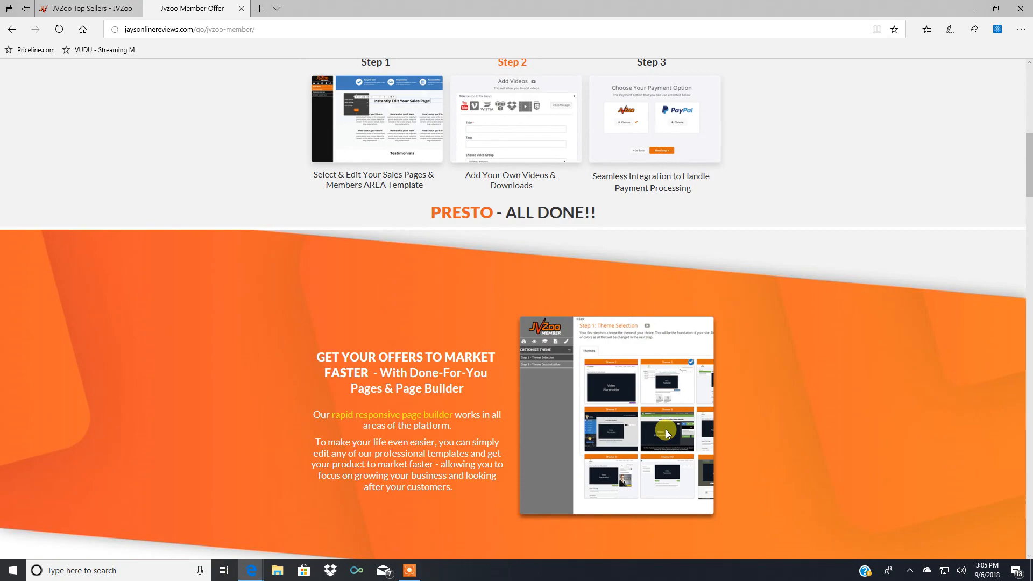
scroll(down, 3)
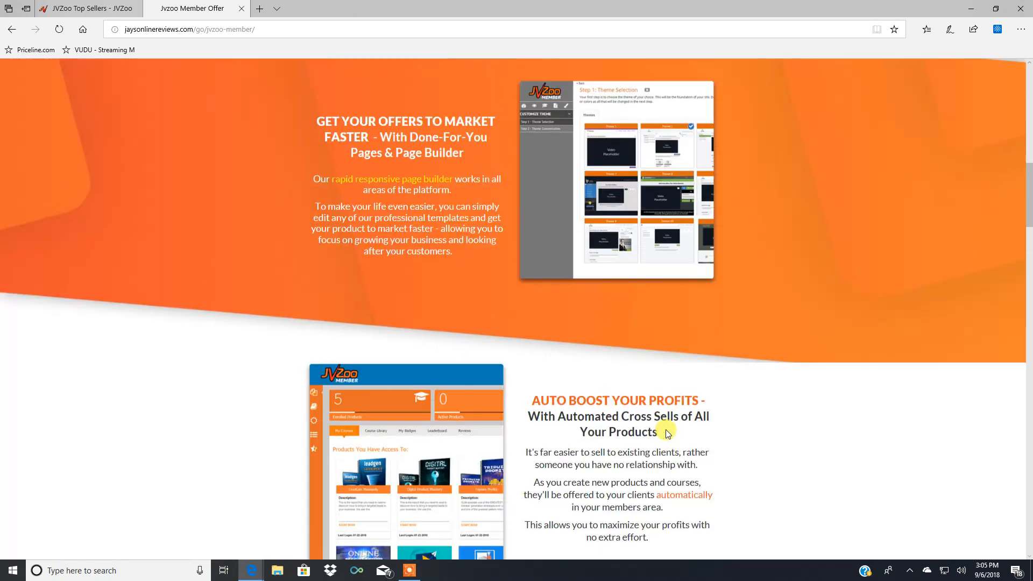
scroll(up, 3)
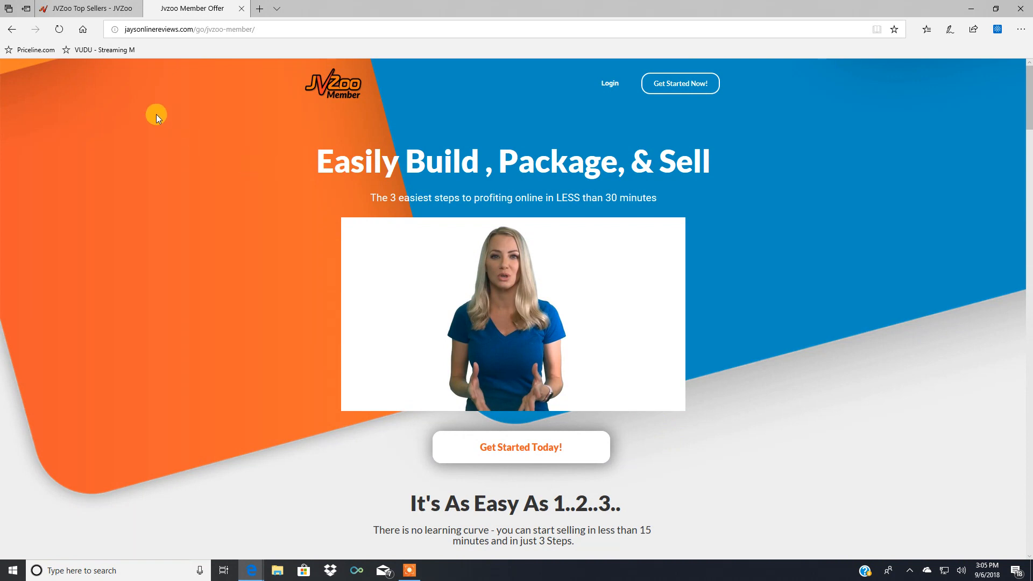
mouse_move(89, 8)
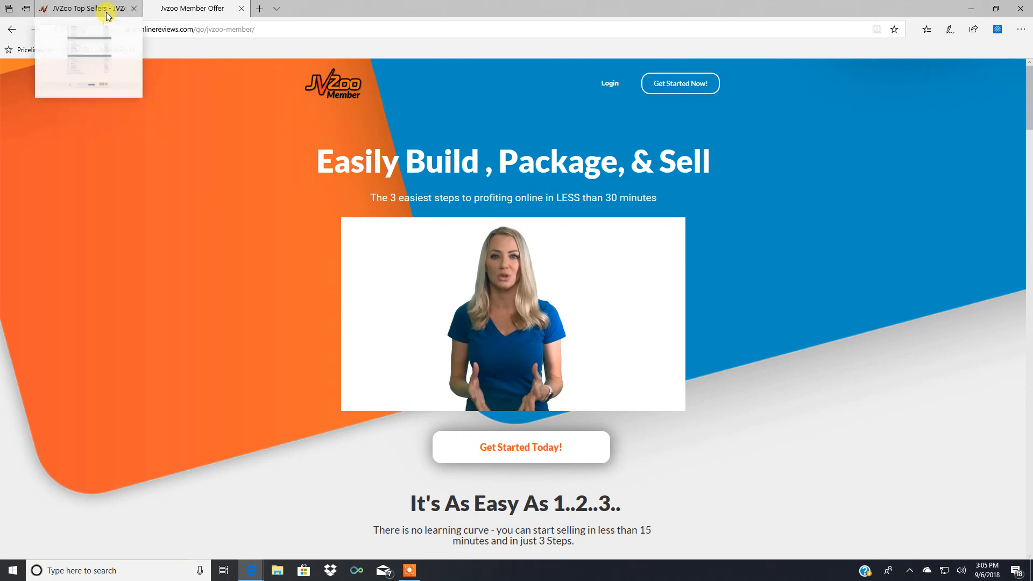
click(79, 8)
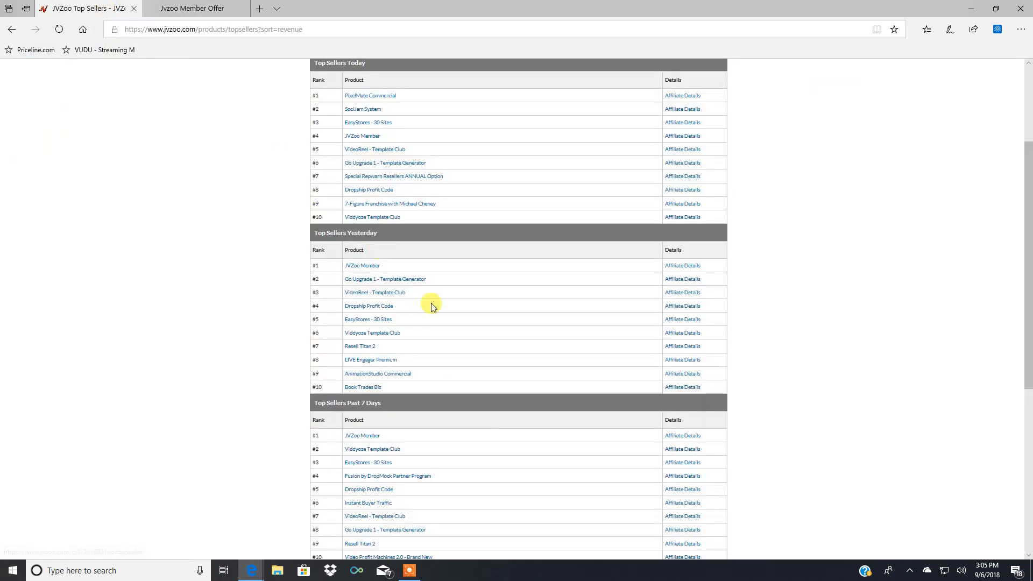
mouse_move(361, 265)
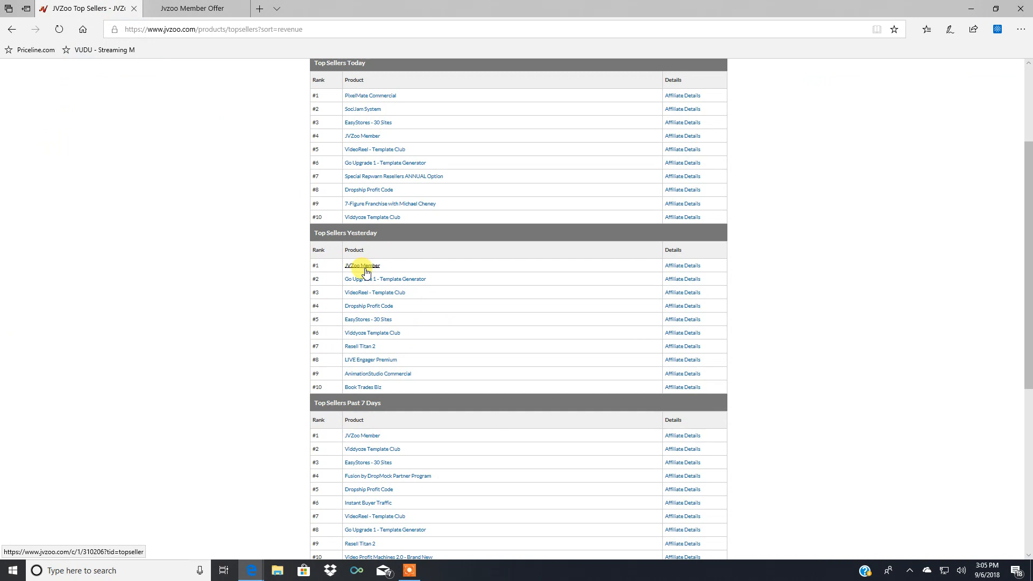
mouse_move(360, 409)
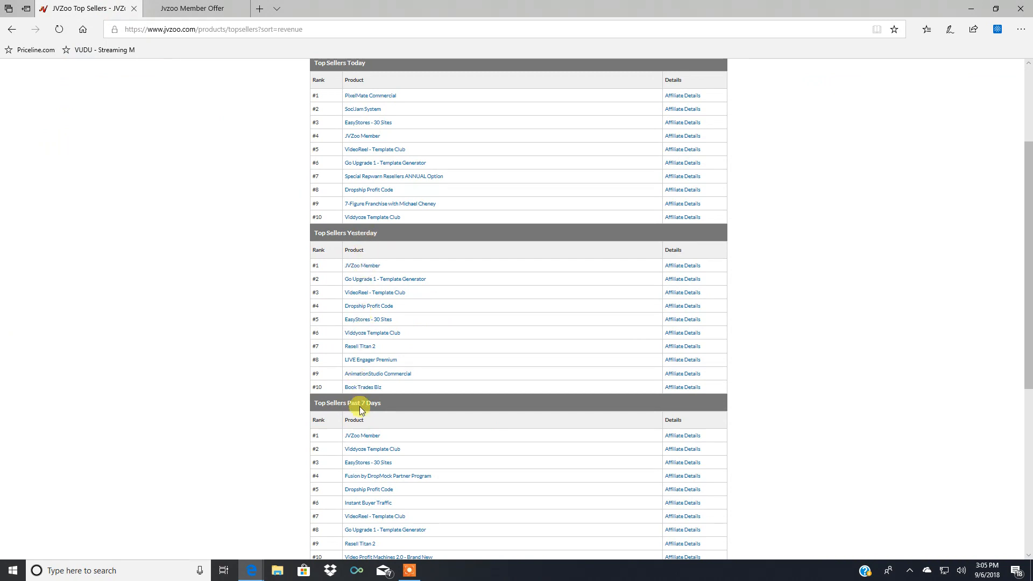
Scroll the Top Sellers page down to the Past 30 Days list with JVZoo Member ranked first.
scroll(down, 3)
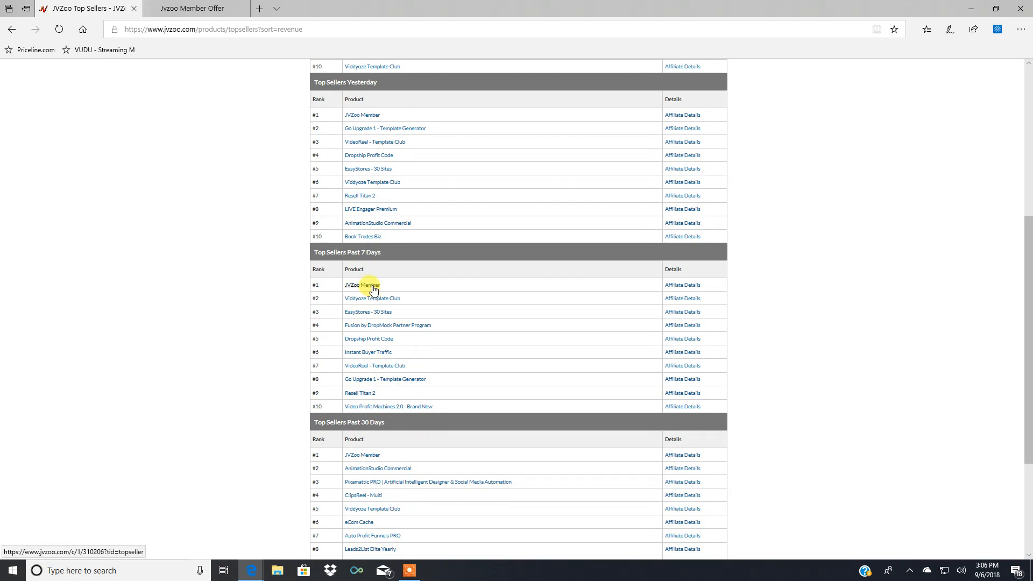
mouse_move(363, 454)
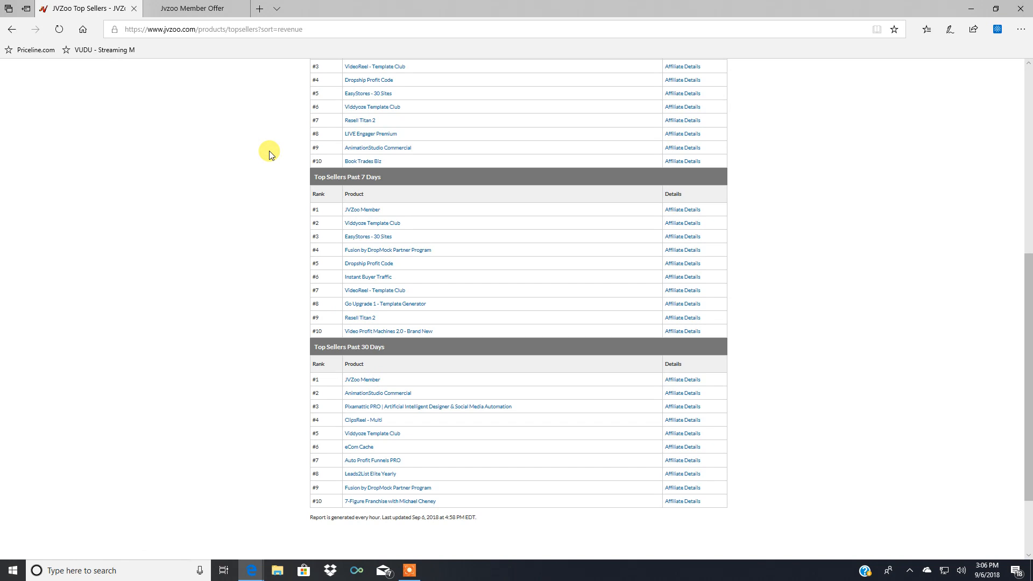
mouse_move(217, 54)
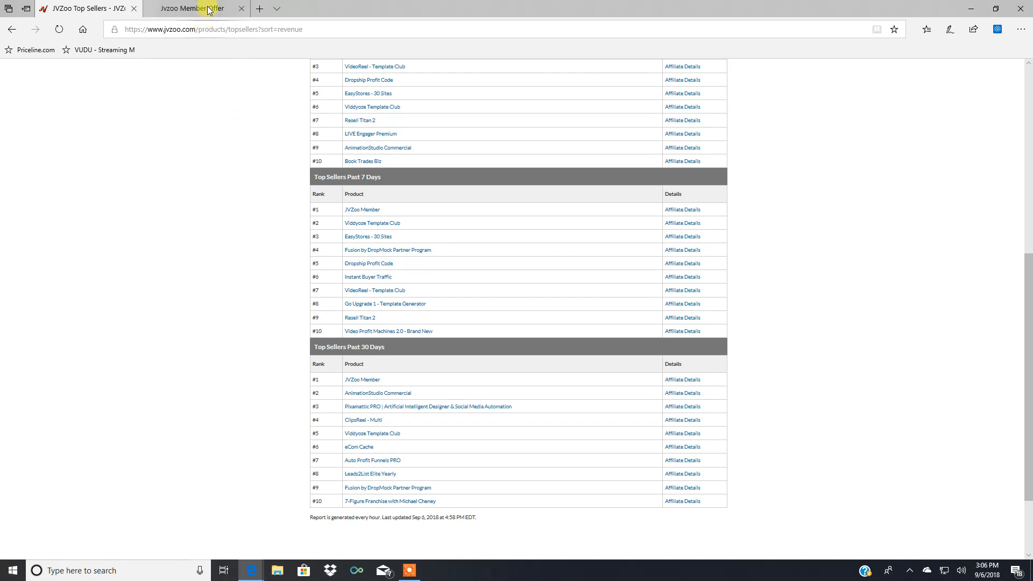
Return to the JVZoo Member sales tab and scroll through the 3 Steps, page builder and cross-sell sections.
click(192, 7)
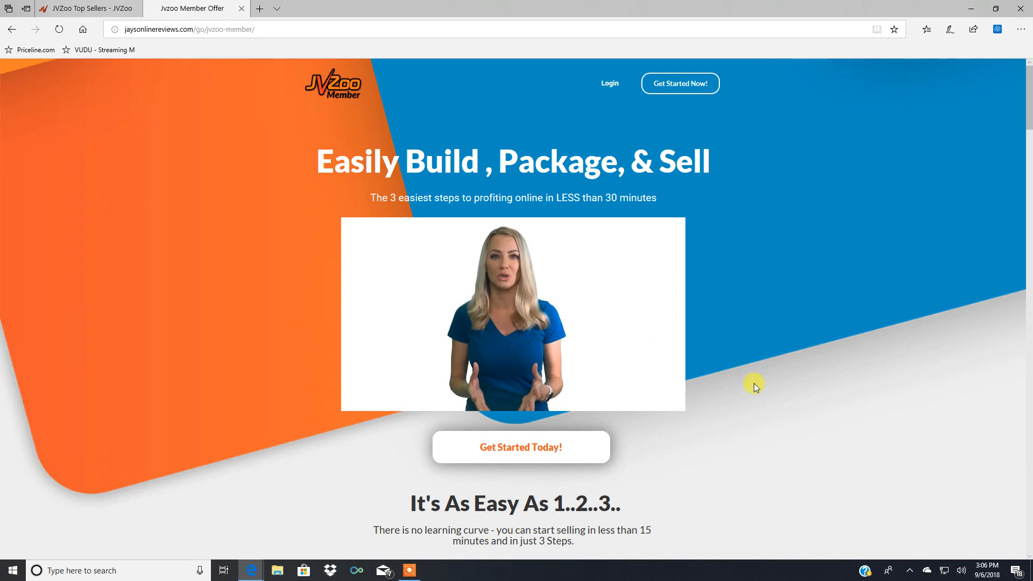
scroll(down, 3)
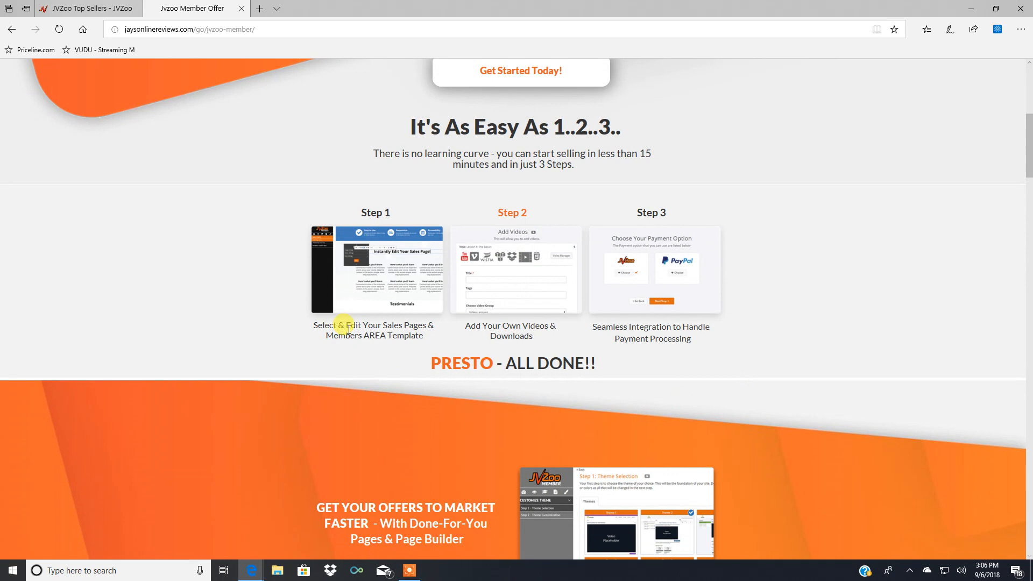
mouse_move(501, 248)
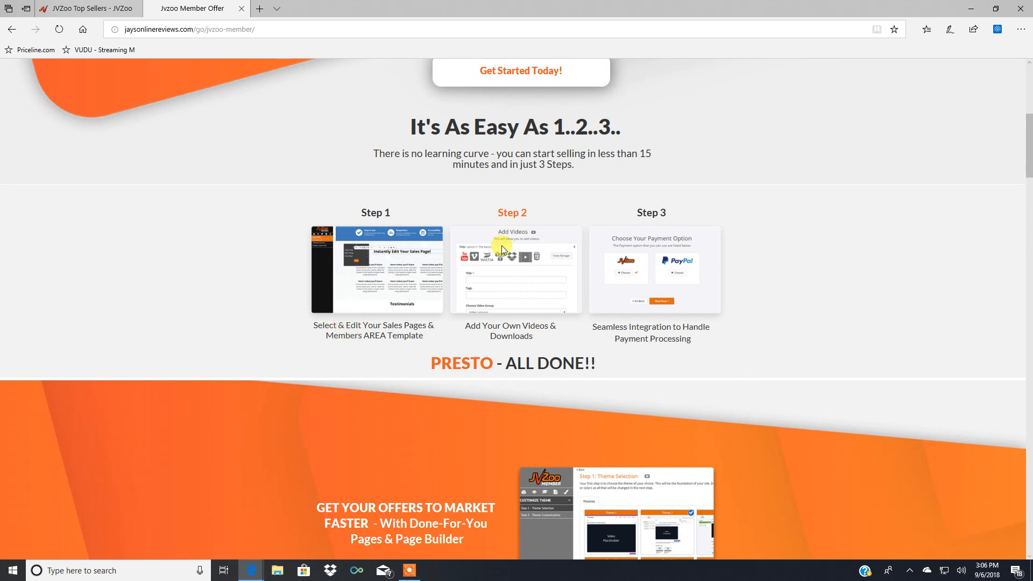
mouse_move(515, 277)
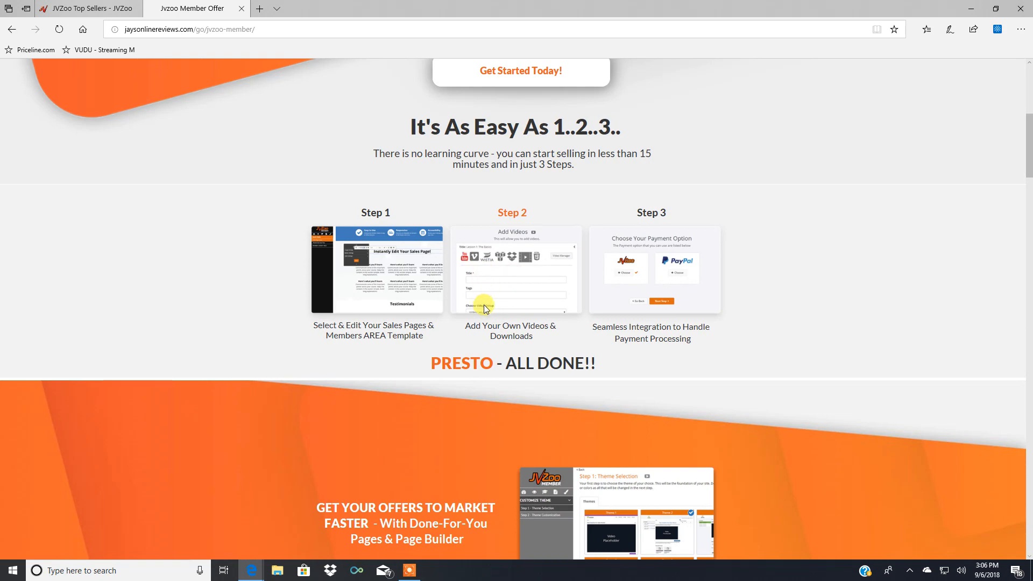
scroll(down, 3)
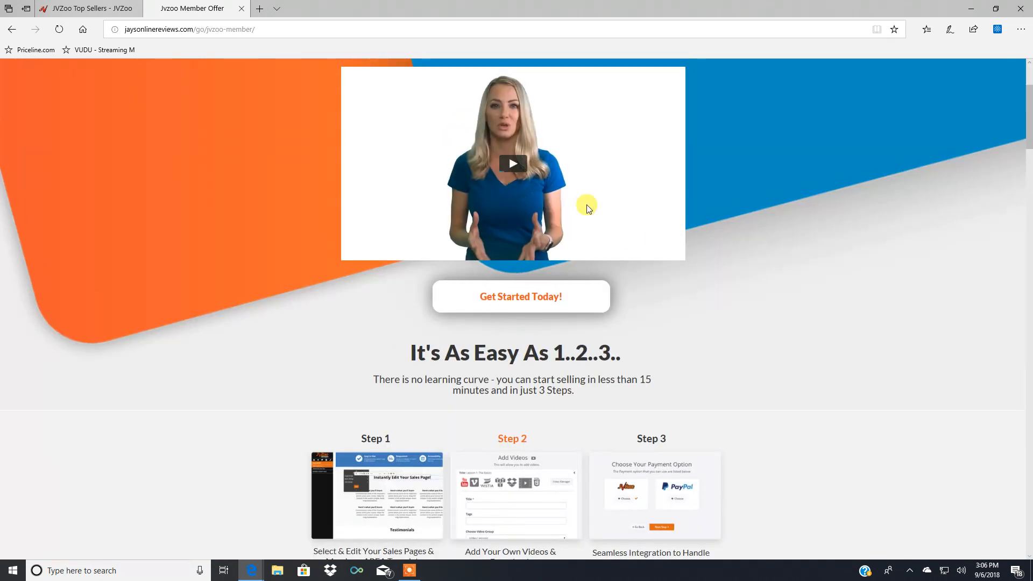
scroll(down, 3)
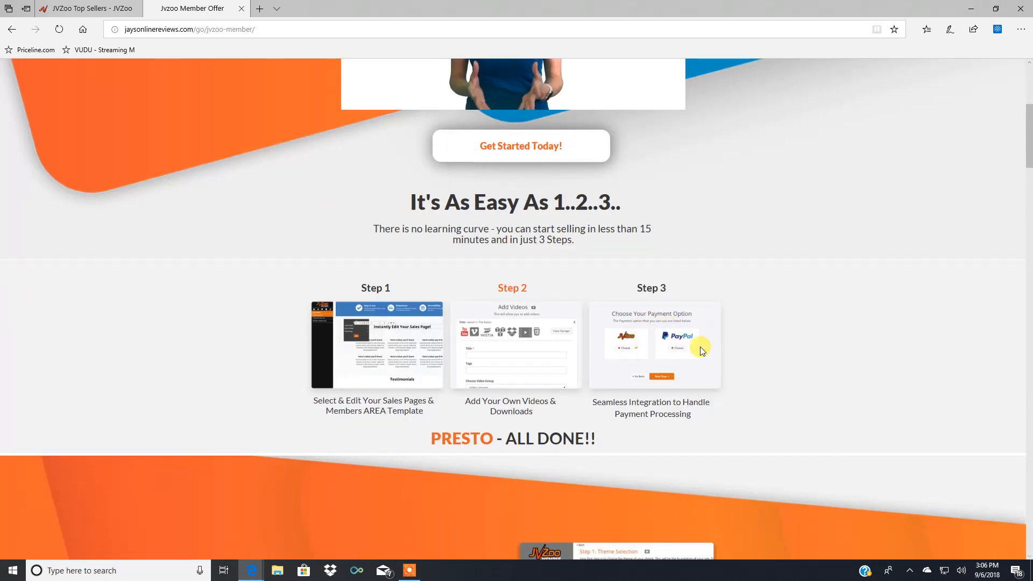
mouse_move(743, 353)
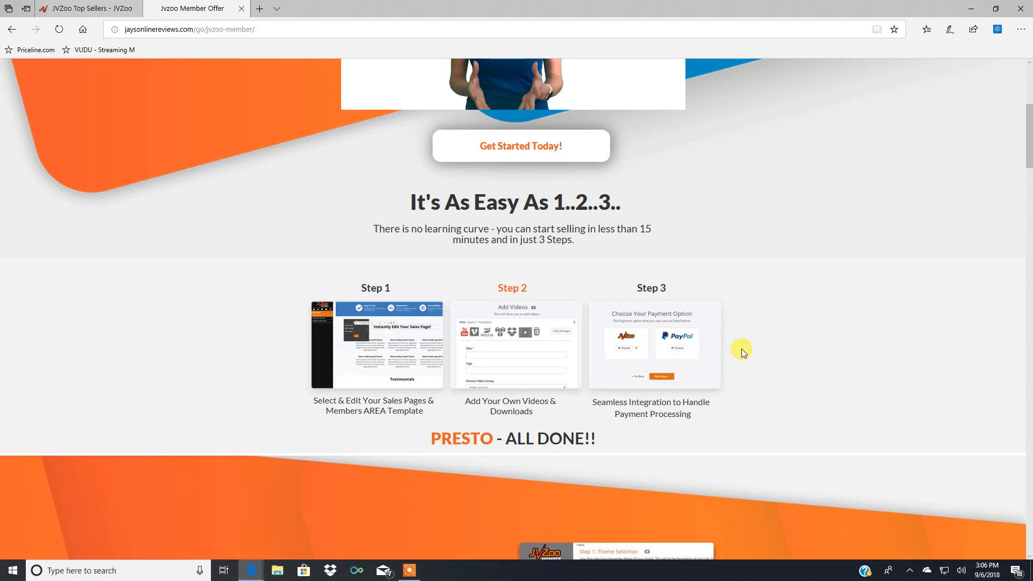
scroll(down, 3)
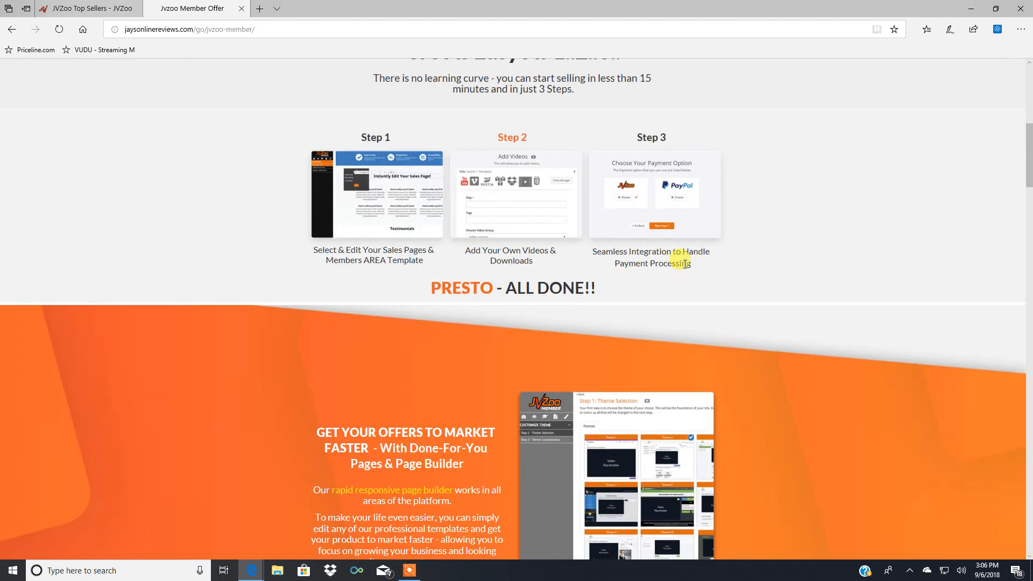
scroll(down, 3)
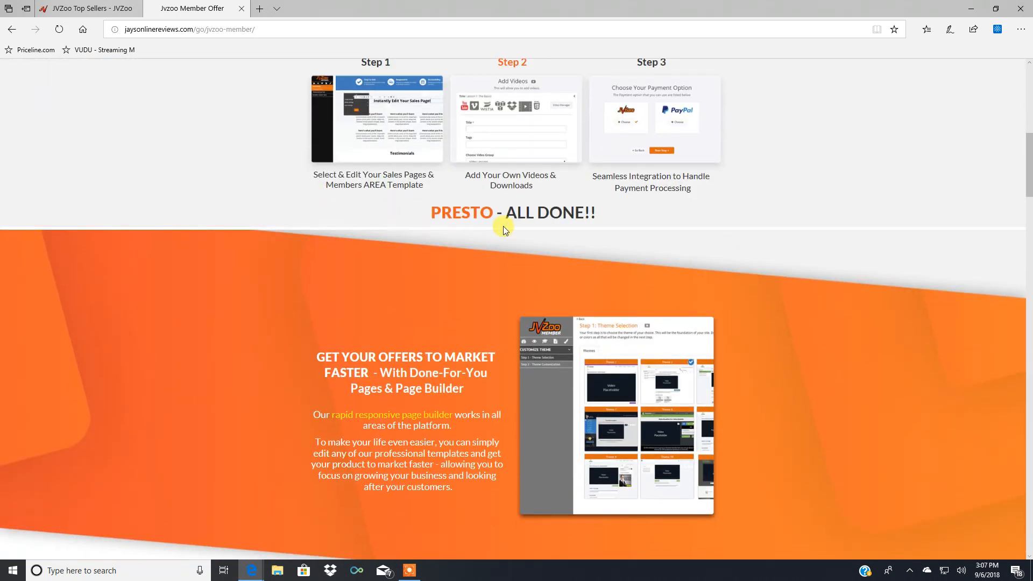
Continue down past the hosting and survey sections to the video upload section.
scroll(down, 3)
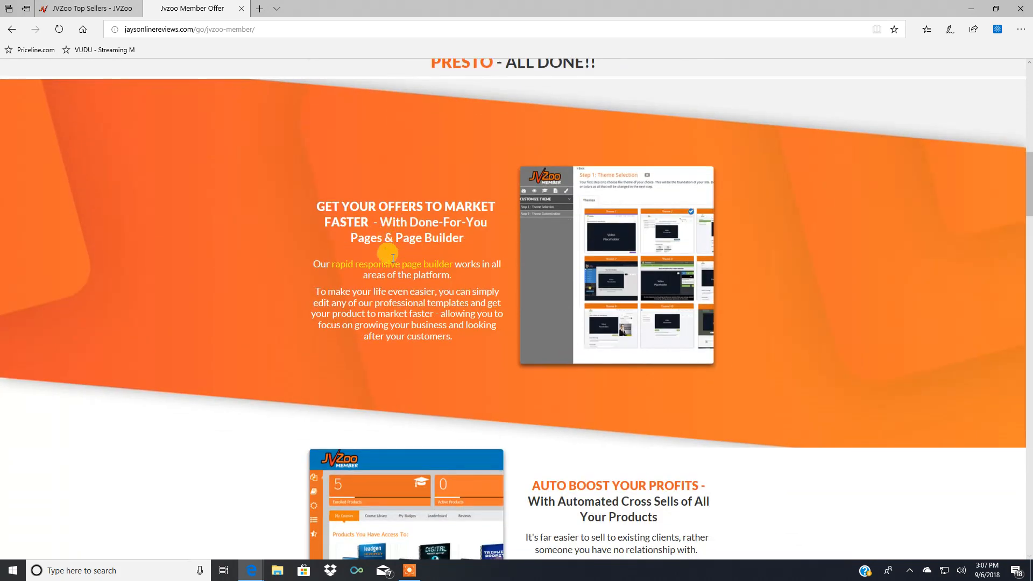
scroll(down, 3)
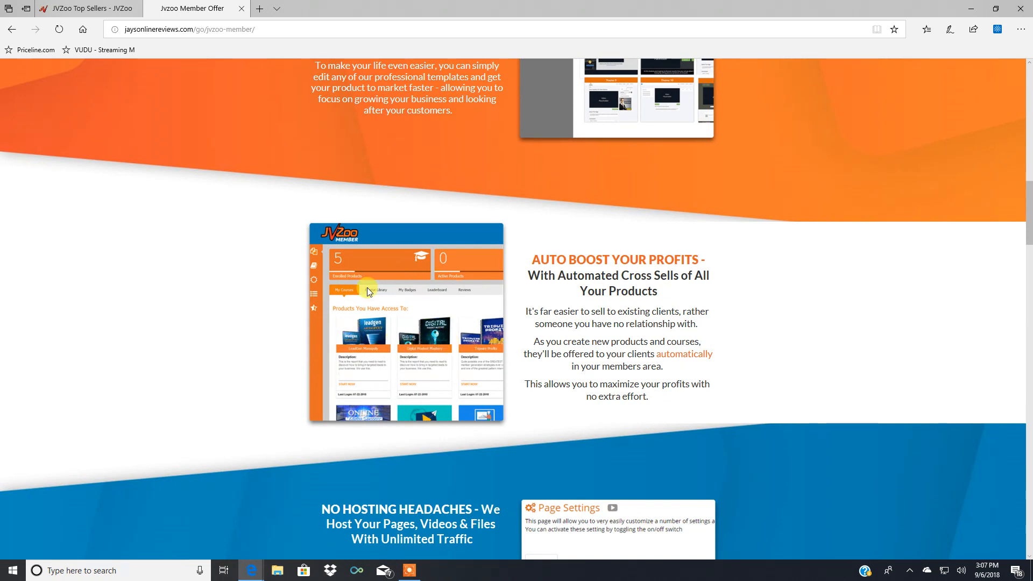
scroll(down, 3)
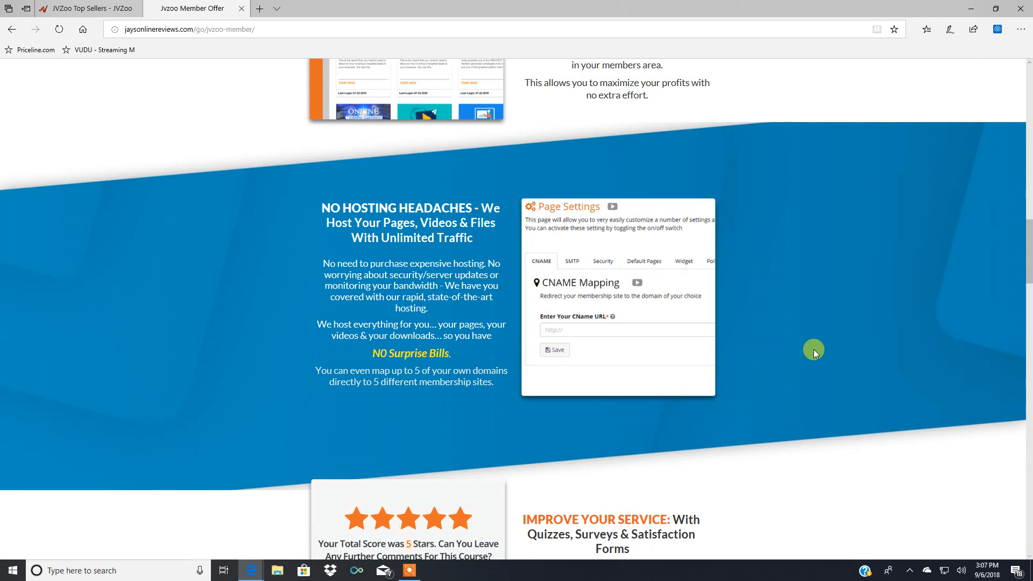
scroll(down, 3)
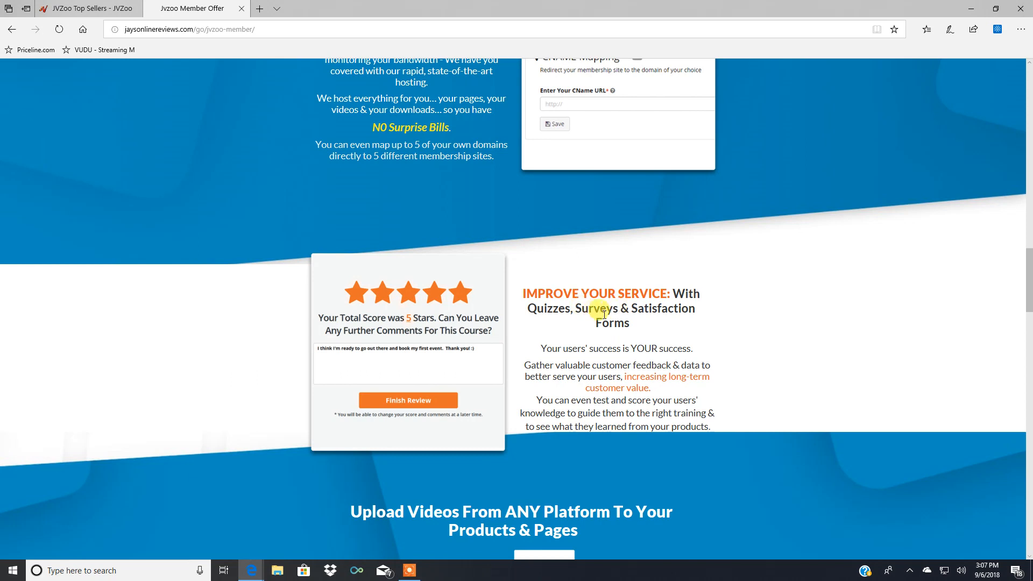
mouse_move(600, 323)
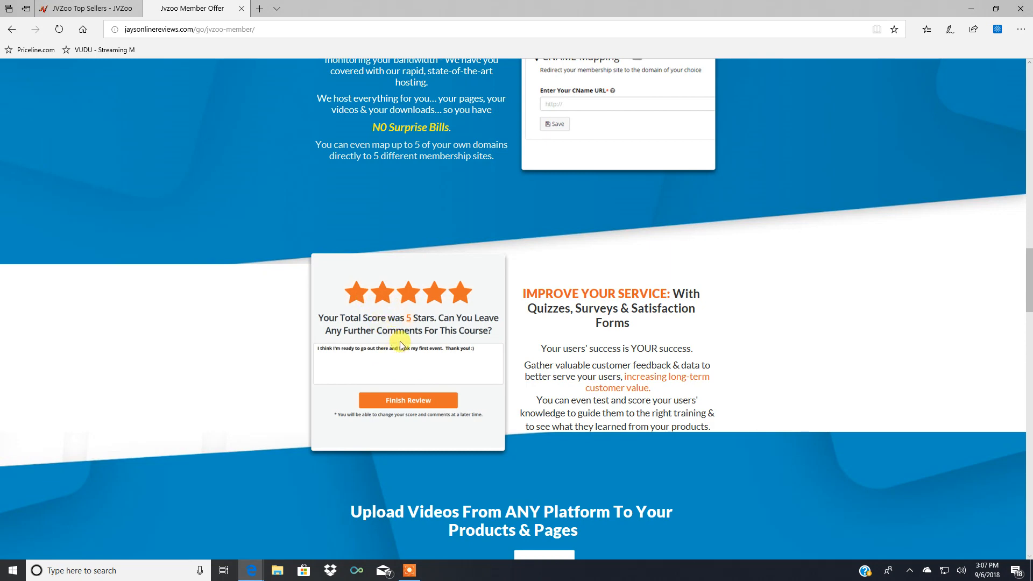
scroll(down, 3)
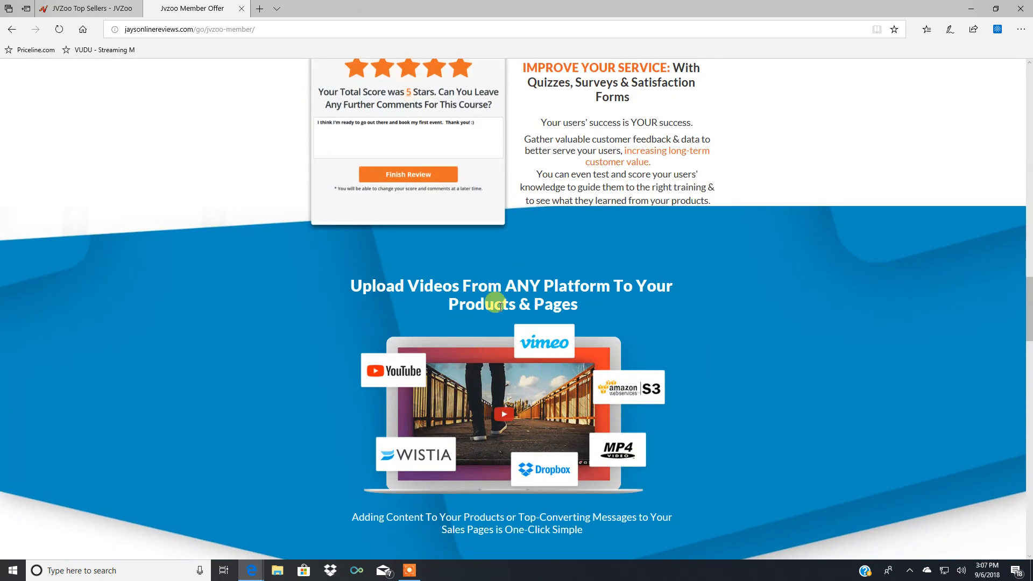
mouse_move(623, 401)
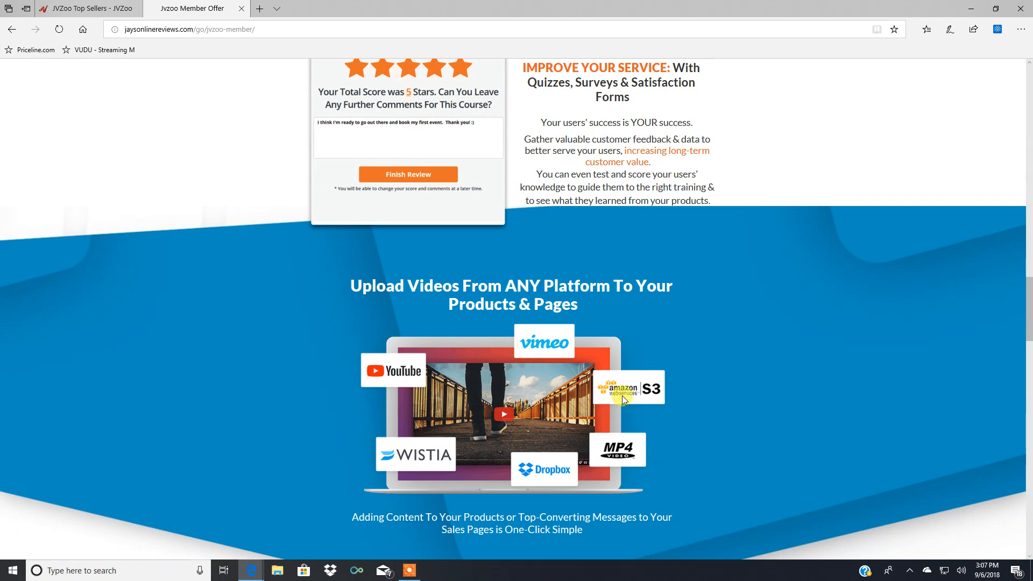
mouse_move(623, 447)
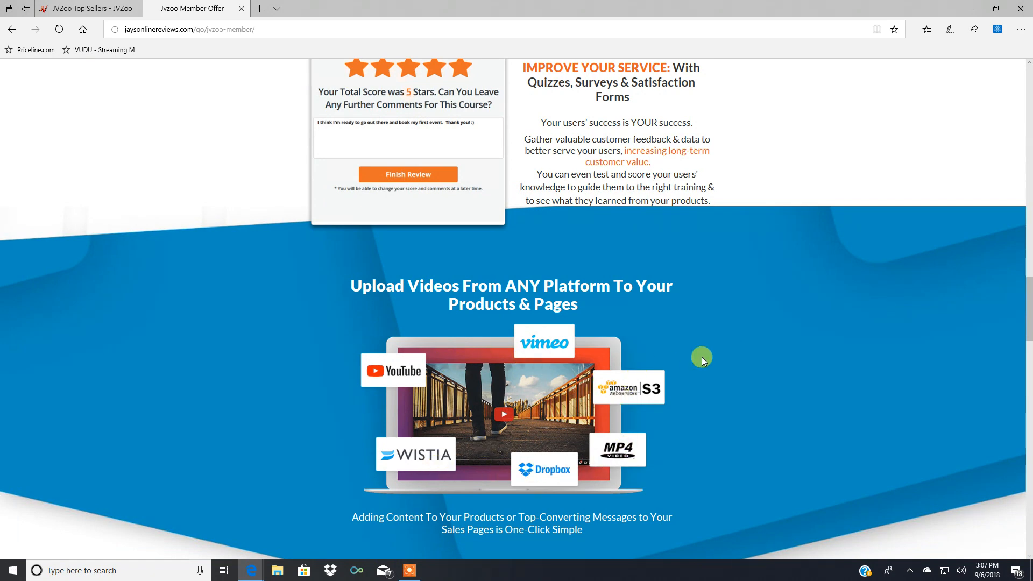
scroll(down, 3)
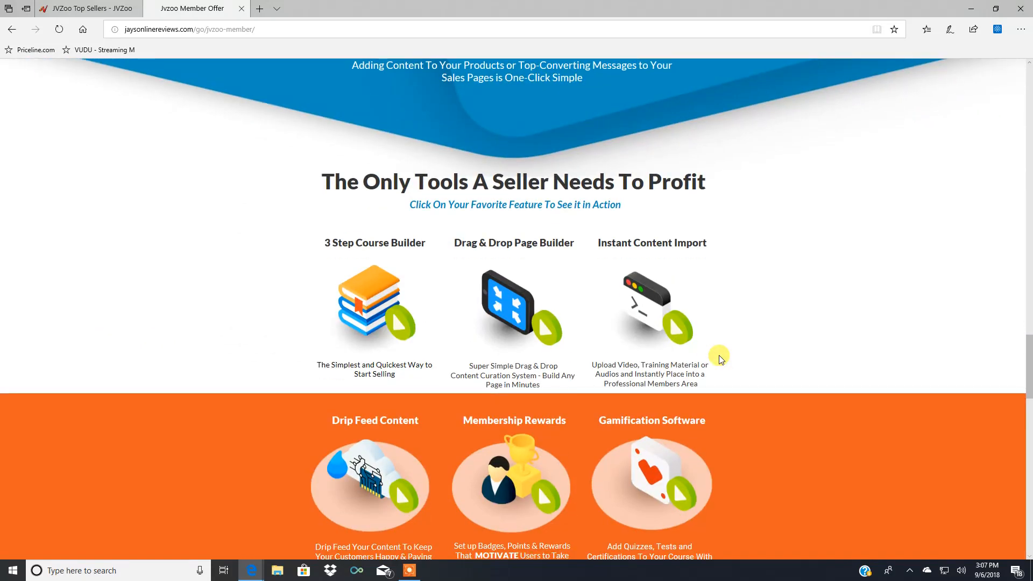
mouse_move(407, 262)
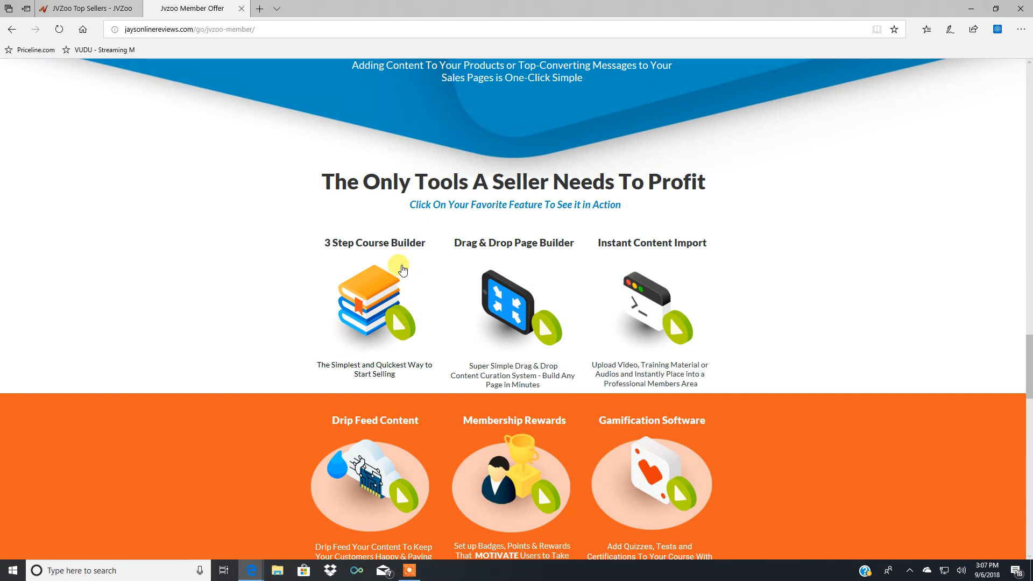
mouse_move(461, 296)
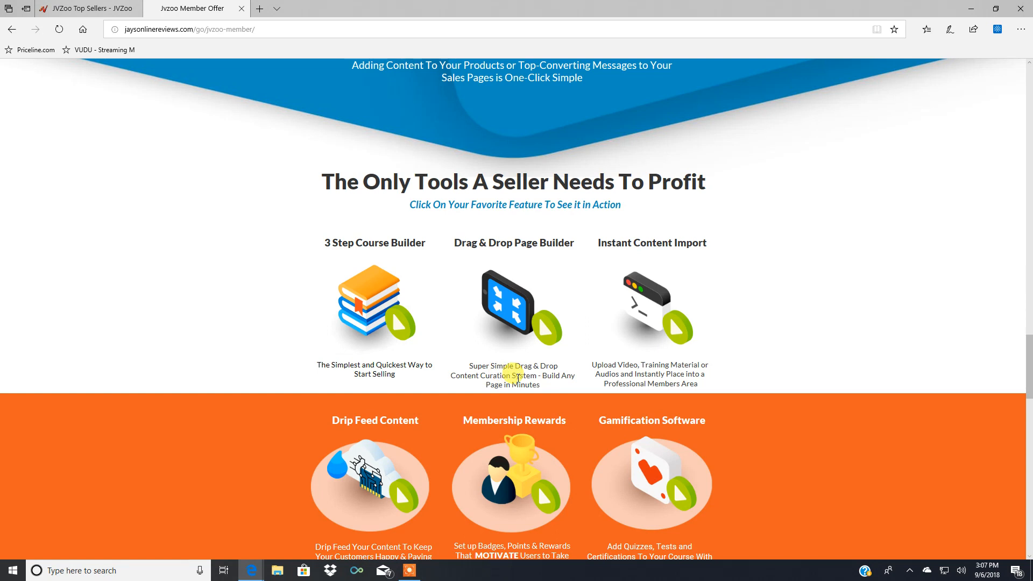
mouse_move(667, 284)
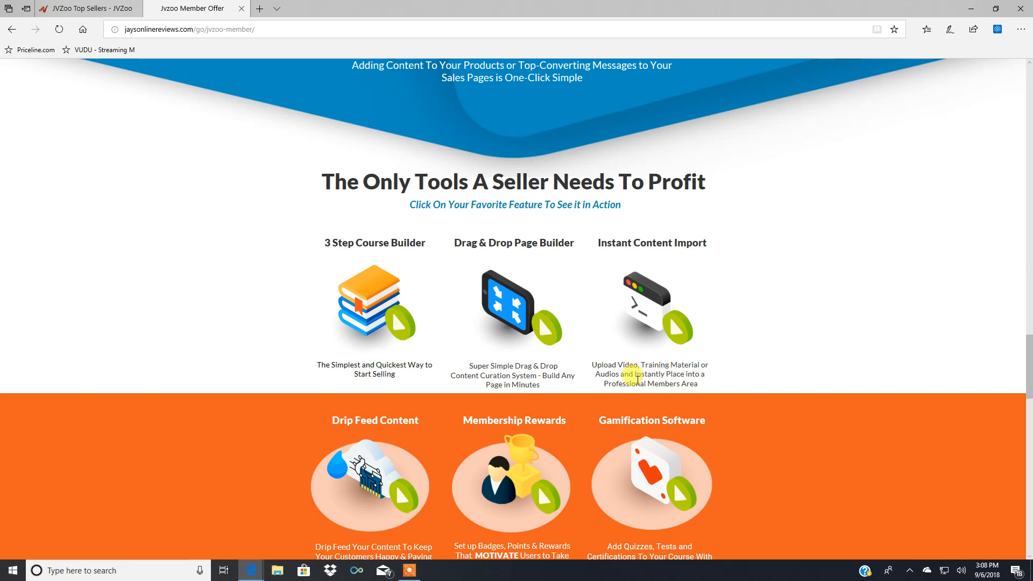
mouse_move(712, 388)
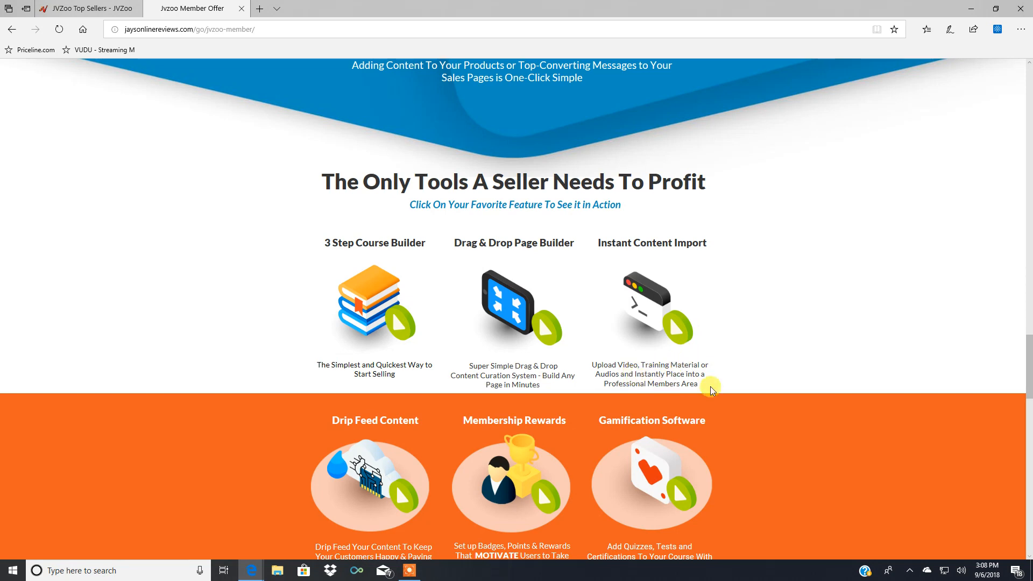
Scroll the seller tools grid to the Lead Capture, Email Delivery and Global Monetization Pack row.
scroll(down, 3)
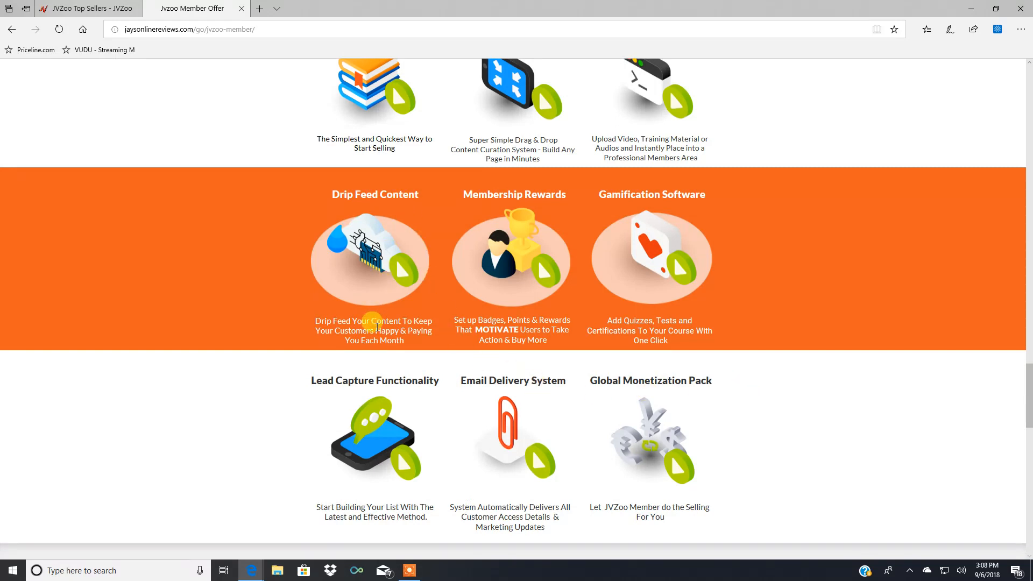
mouse_move(373, 343)
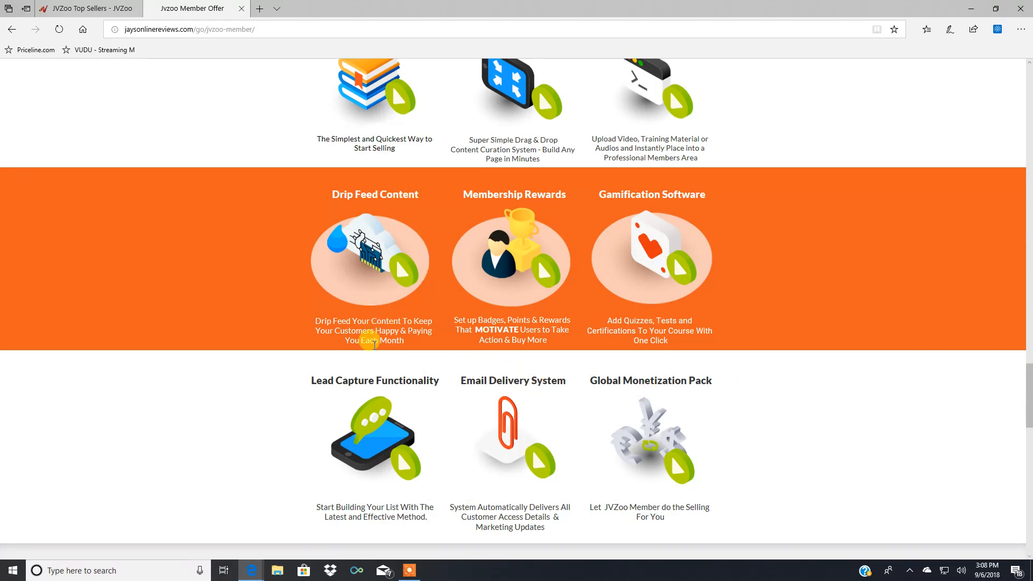
mouse_move(508, 267)
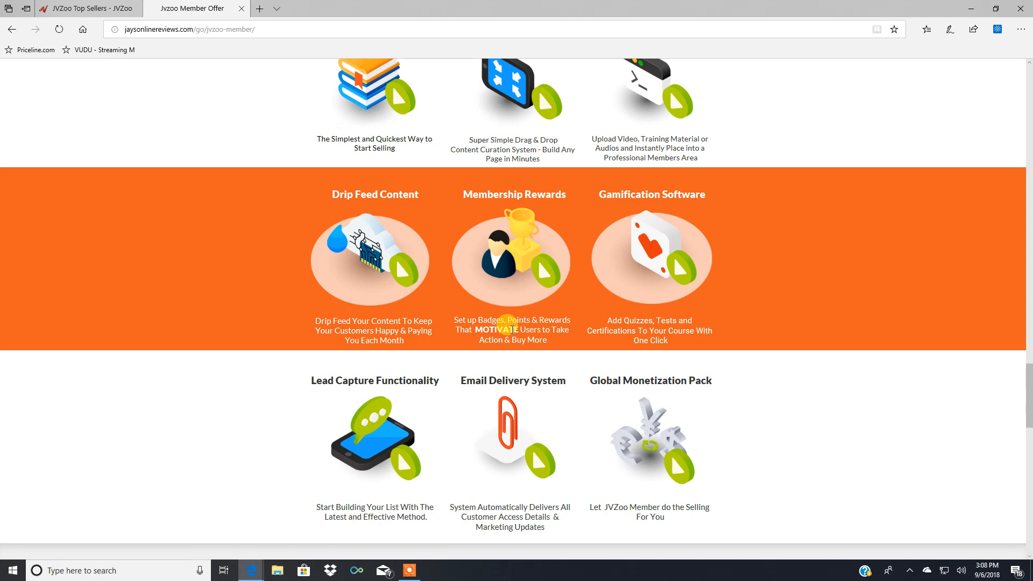
mouse_move(661, 205)
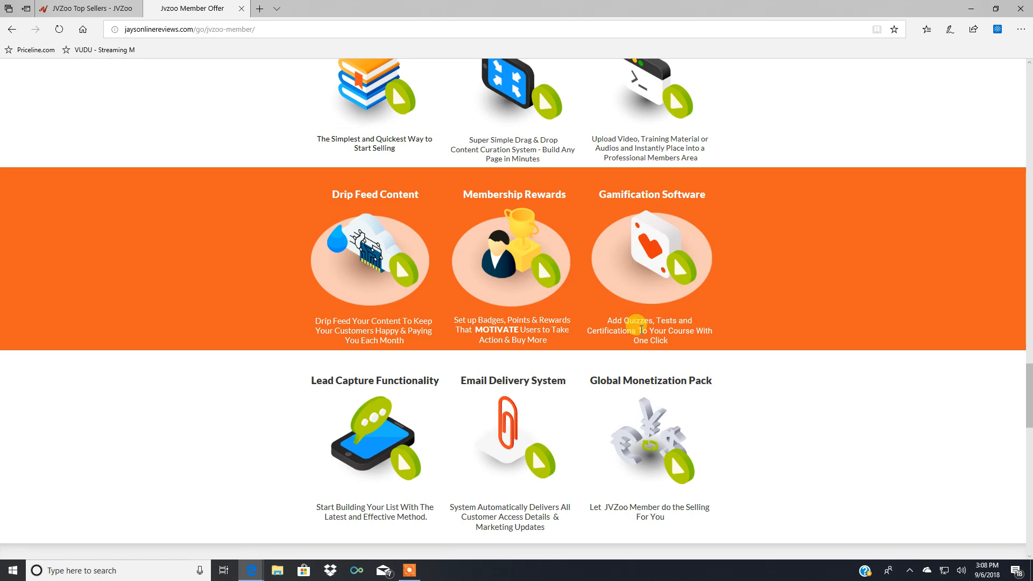
Scroll past the integrations logos and testimonials to the $47 monthly and $397 yearly pricing boxes.
scroll(down, 3)
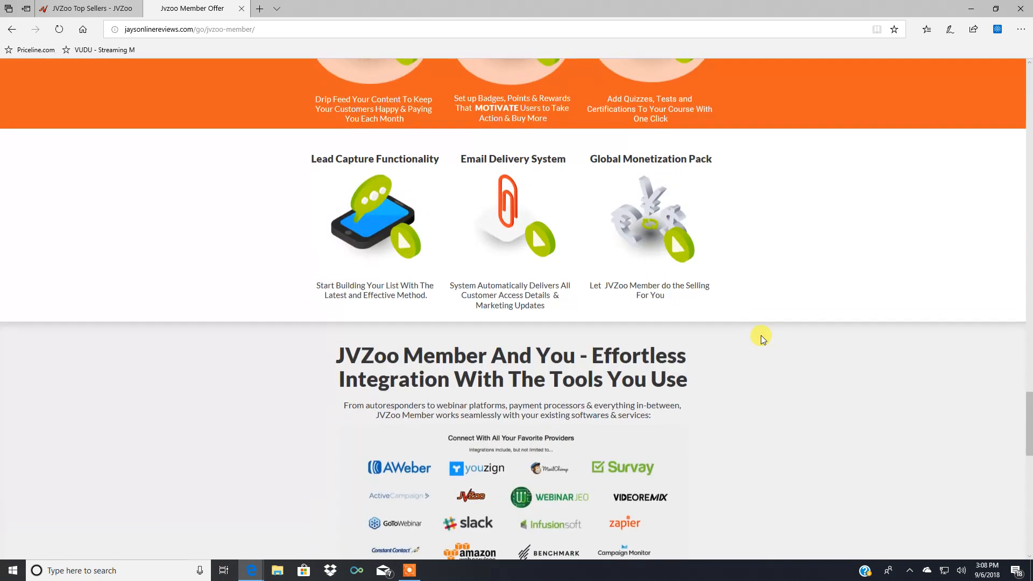
scroll(down, 3)
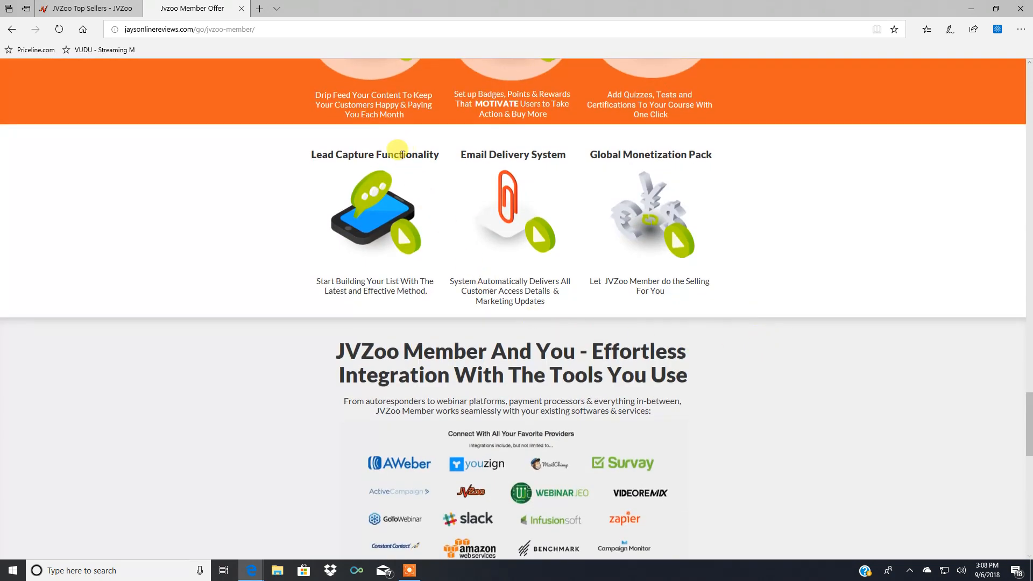
mouse_move(386, 294)
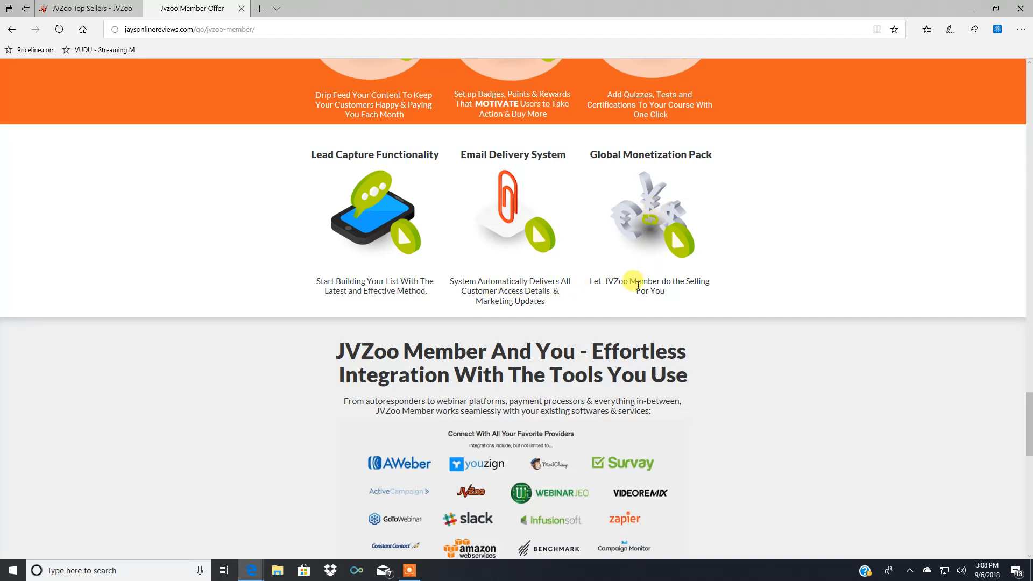
scroll(down, 3)
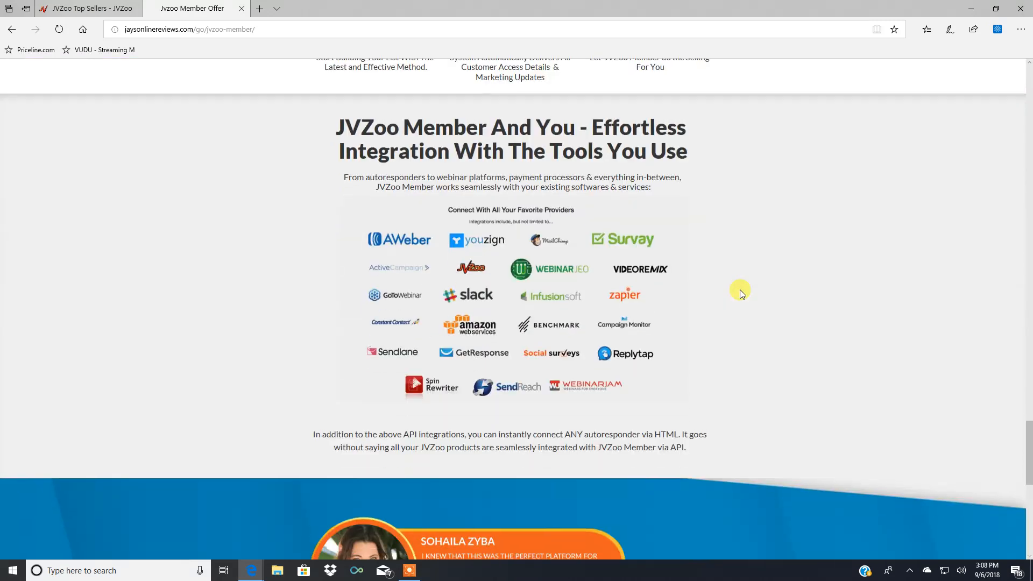
scroll(down, 3)
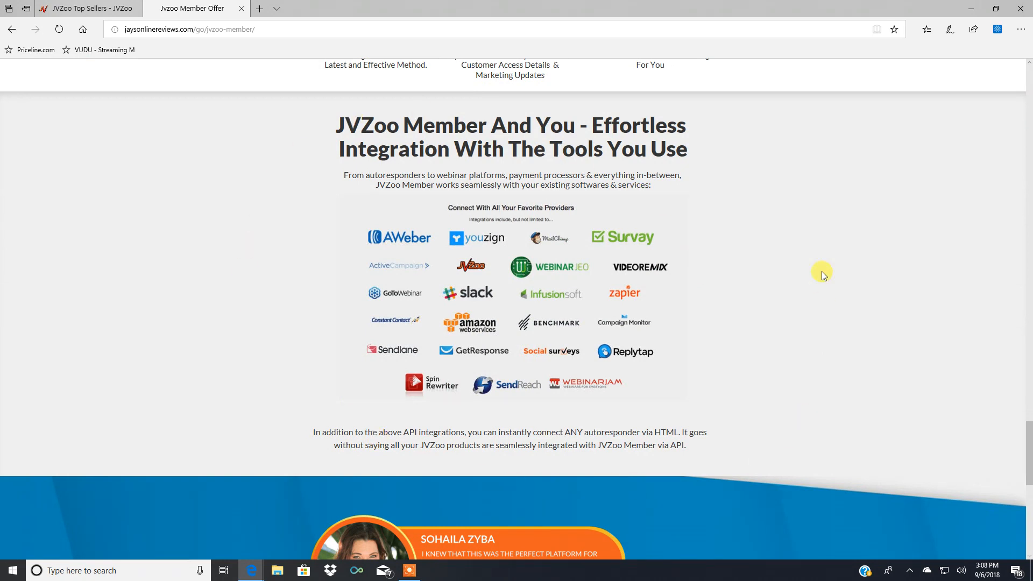
mouse_move(738, 379)
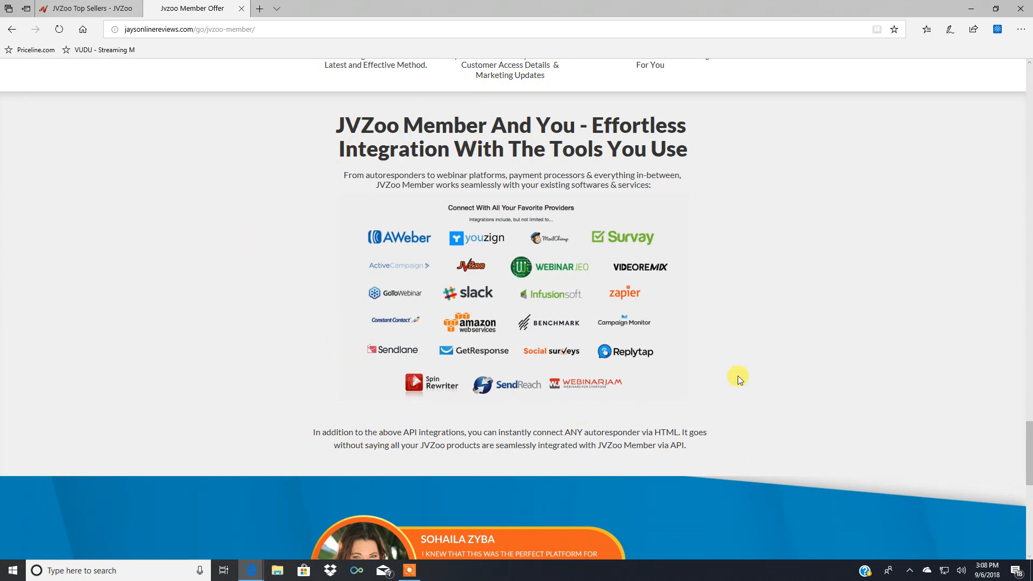
mouse_move(718, 424)
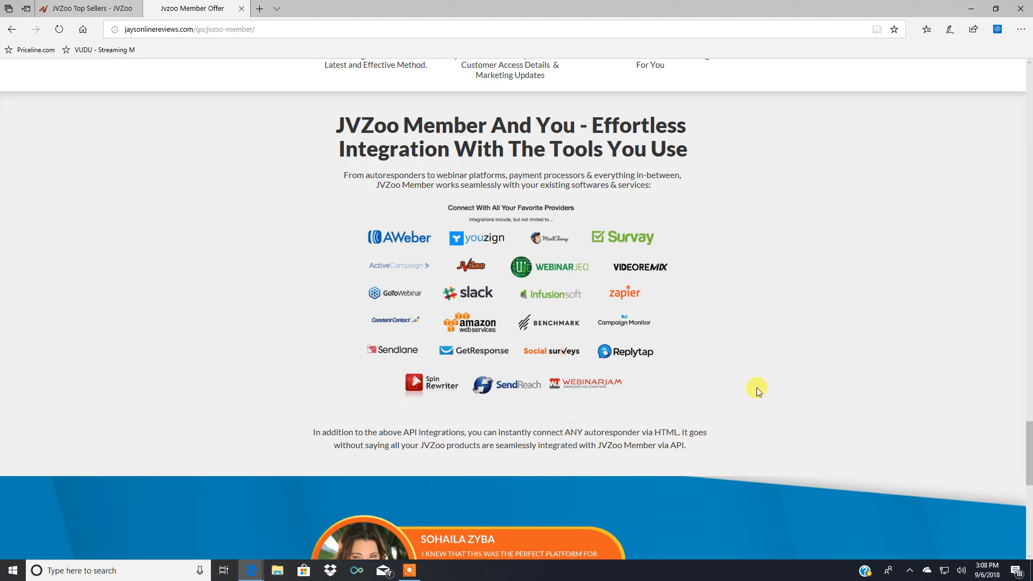
scroll(down, 3)
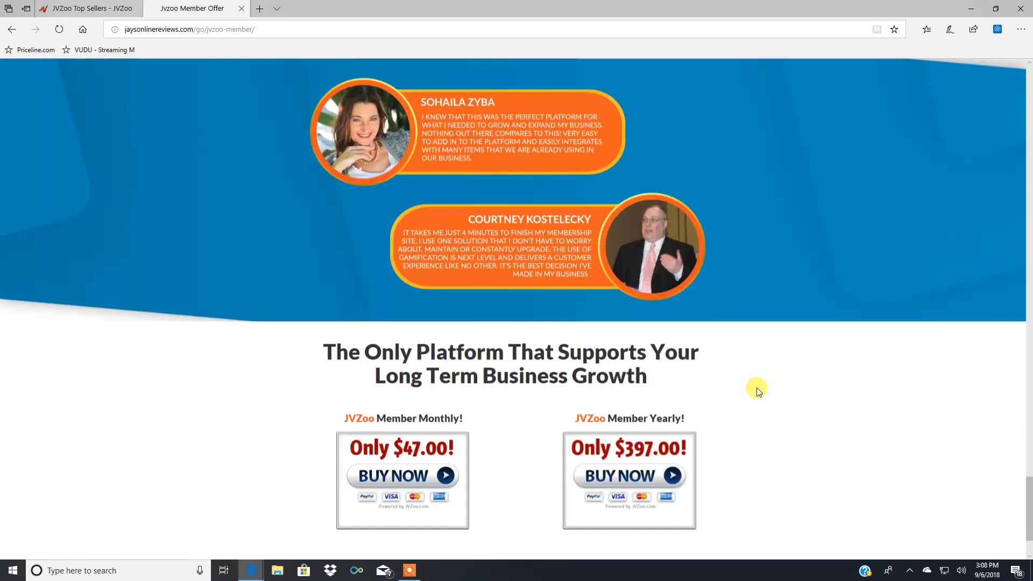
scroll(down, 3)
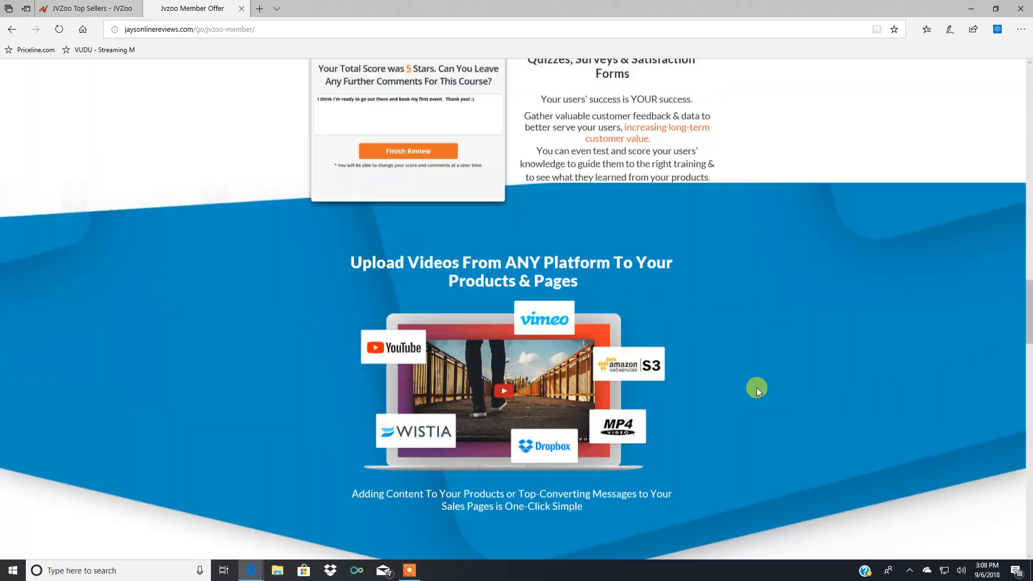